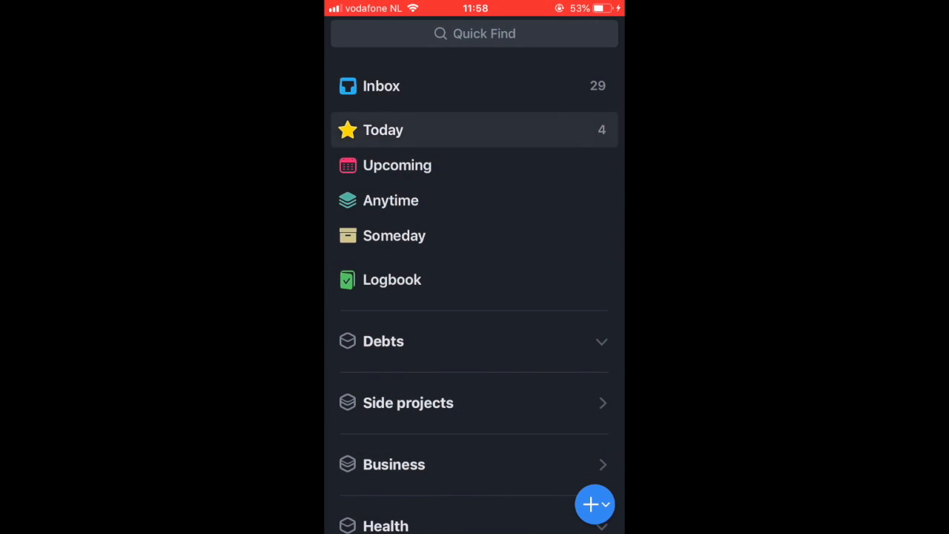
- Save all 98 scanned pages to Camera Roll and resume scanning the next notebook
left_click(382, 129)
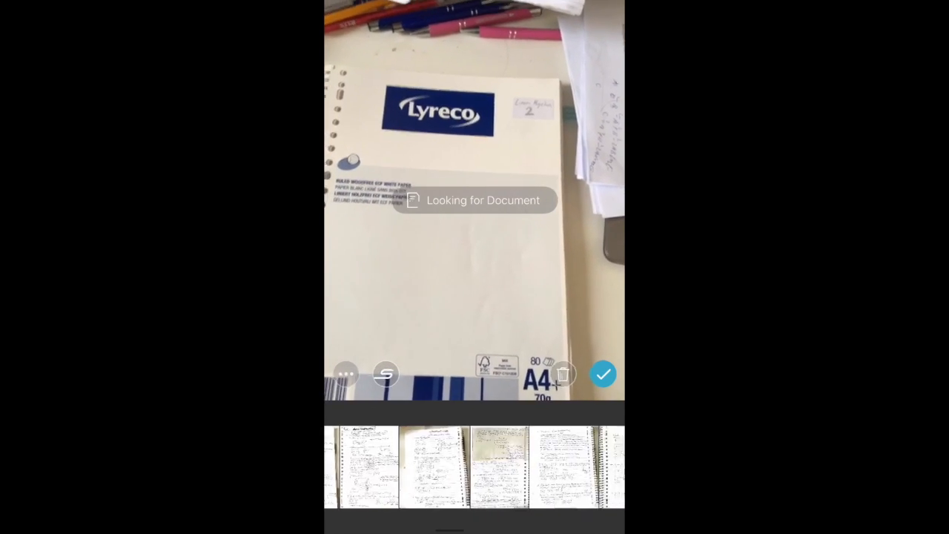
left_click(602, 373)
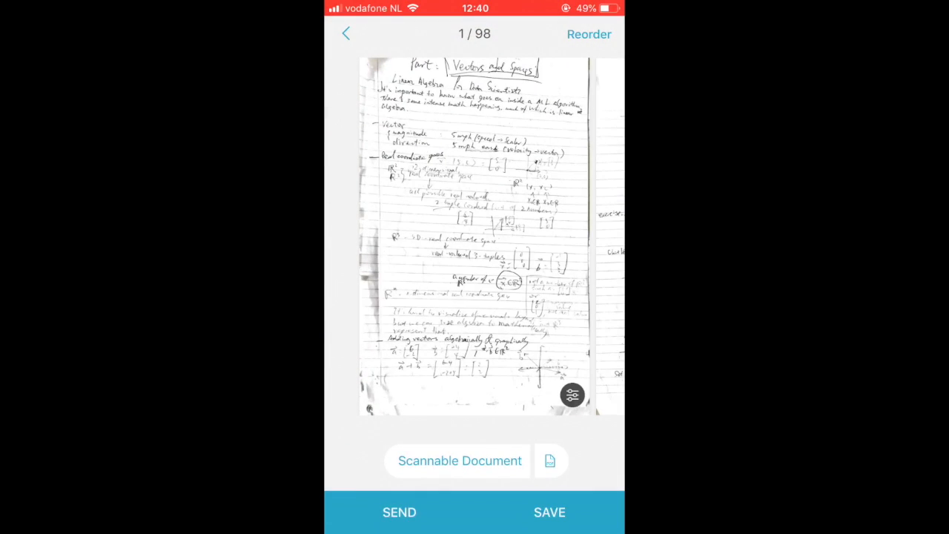
left_click(549, 511)
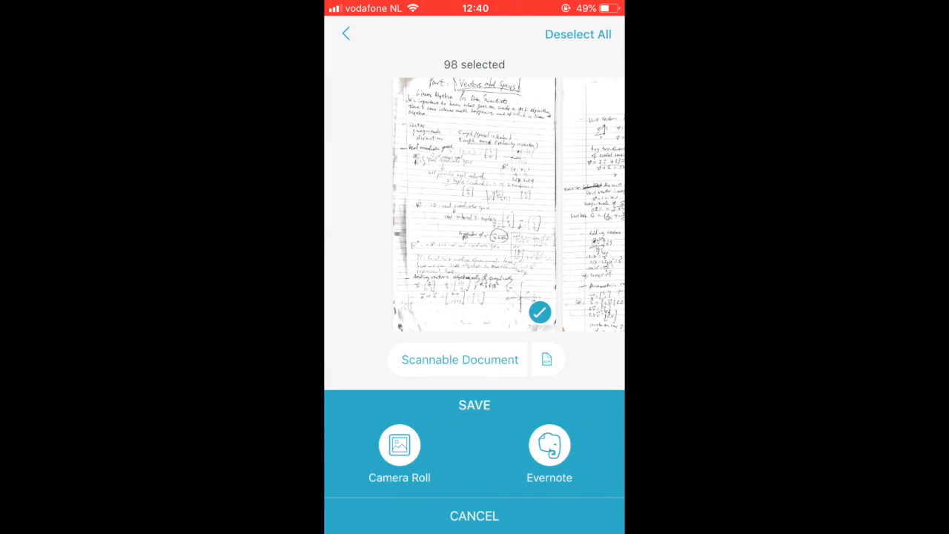
left_click(399, 445)
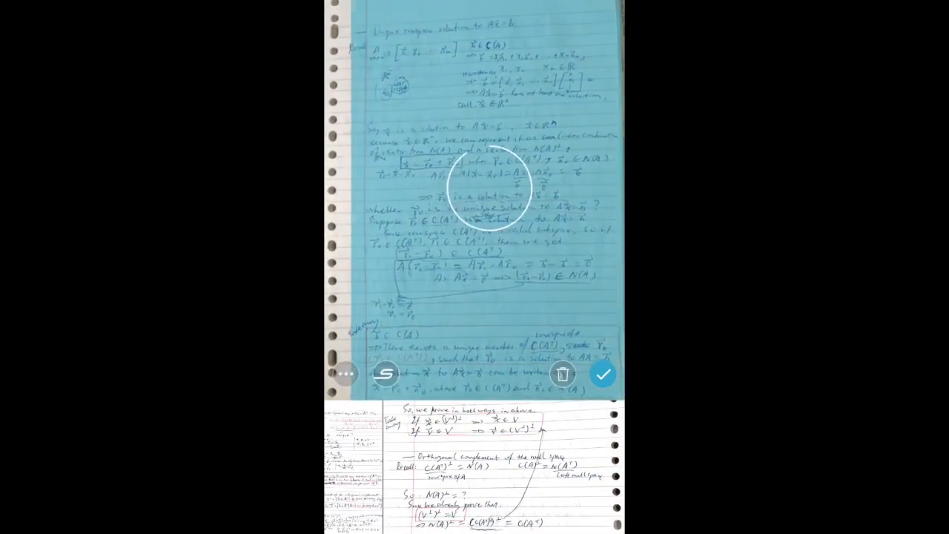
- Flip through the 76 newly scanned pages and bring up the share sheet for all of them
left_click(604, 374)
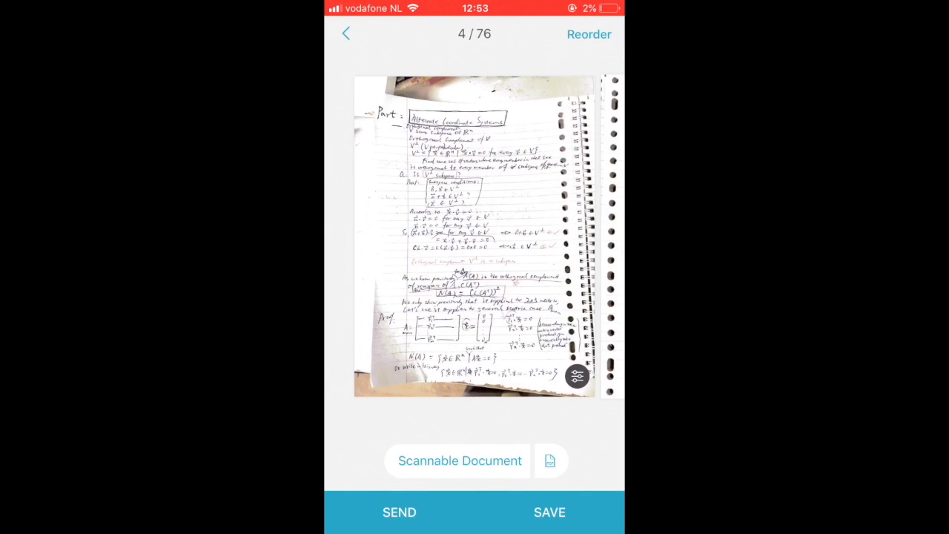
left_click_drag(519, 237, 296, 238)
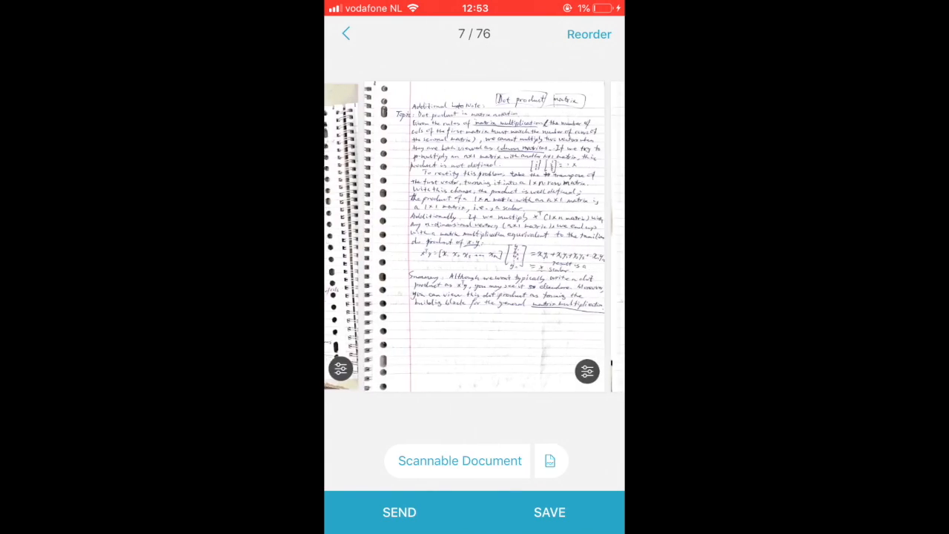
scroll("left", 3)
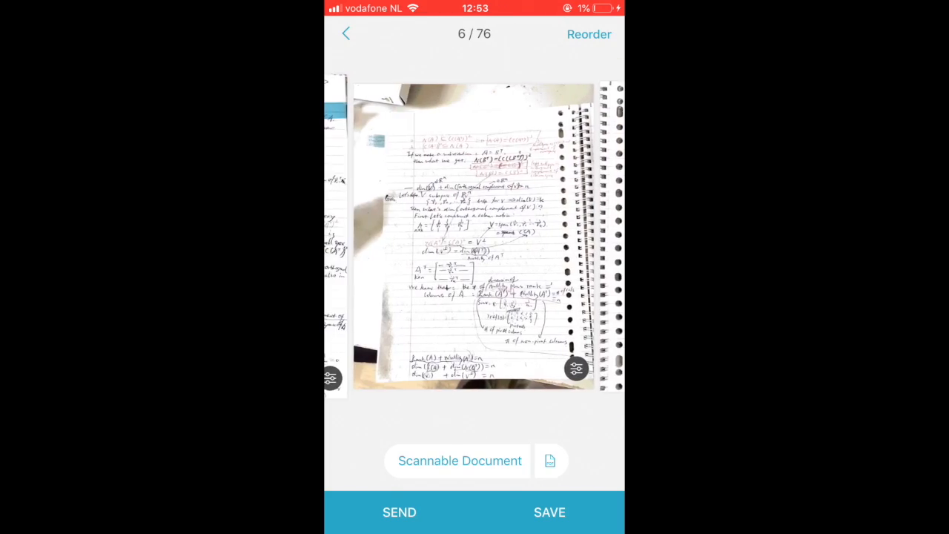
left_click(399, 511)
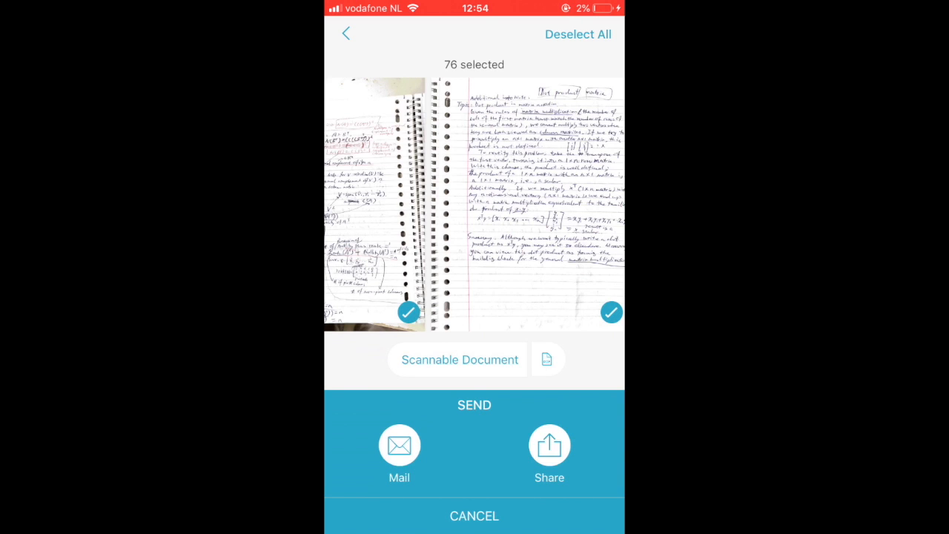
left_click(549, 445)
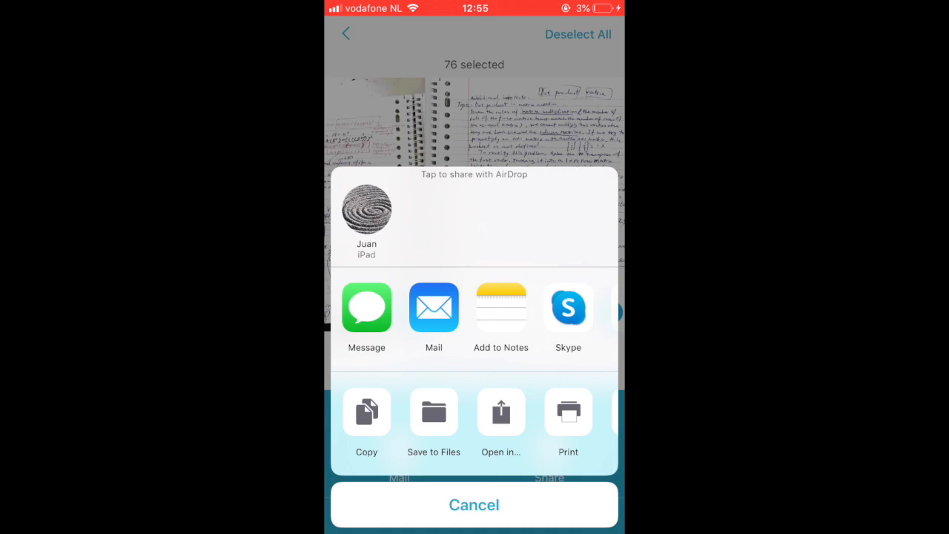
- AirDrop the 76 scanned pages to the nearby iPad and finish sharing
left_click(366, 208)
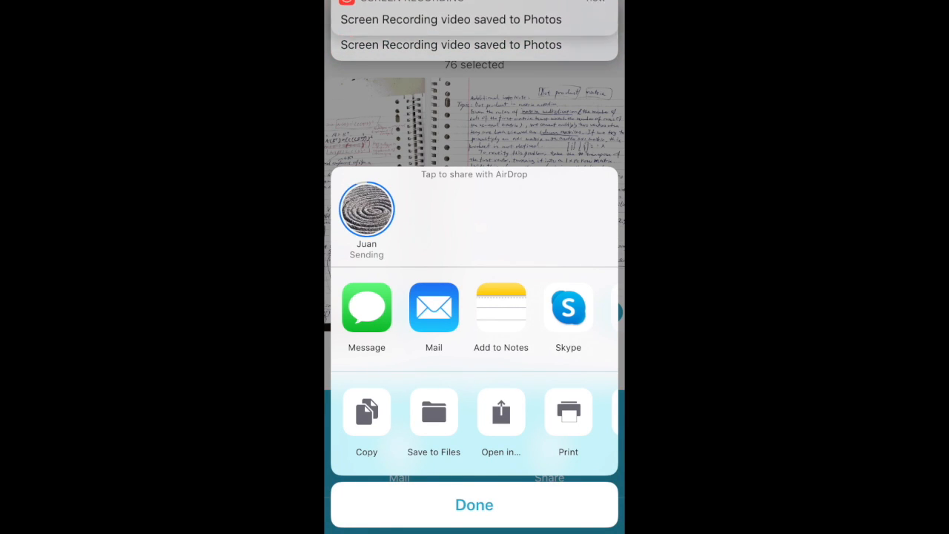
left_click(367, 207)
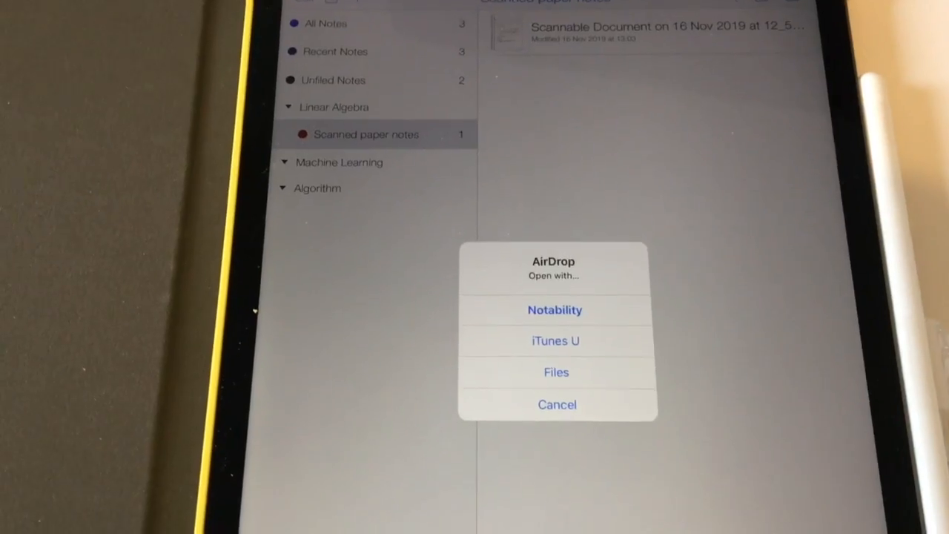
- Choose Notability for the AirDropped scan and import it as a new note
left_click(555, 310)
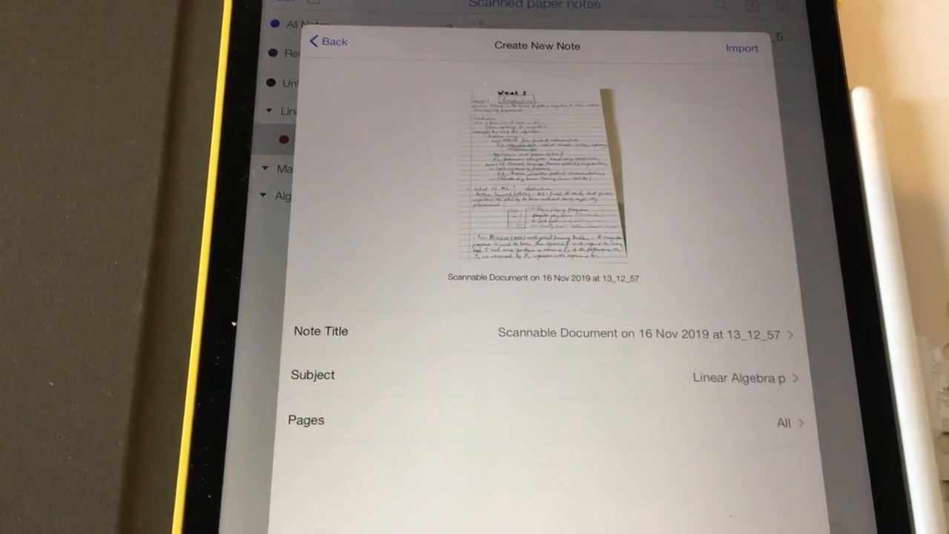
left_click(741, 378)
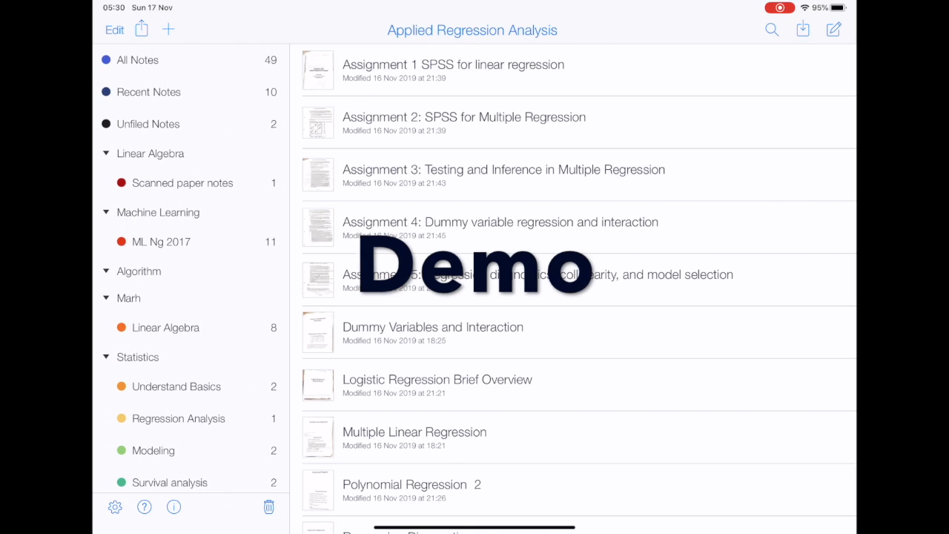
- Show All Notes, then the ML Ng 2017 subject's eleven weekly machine learning notes
left_click(136, 59)
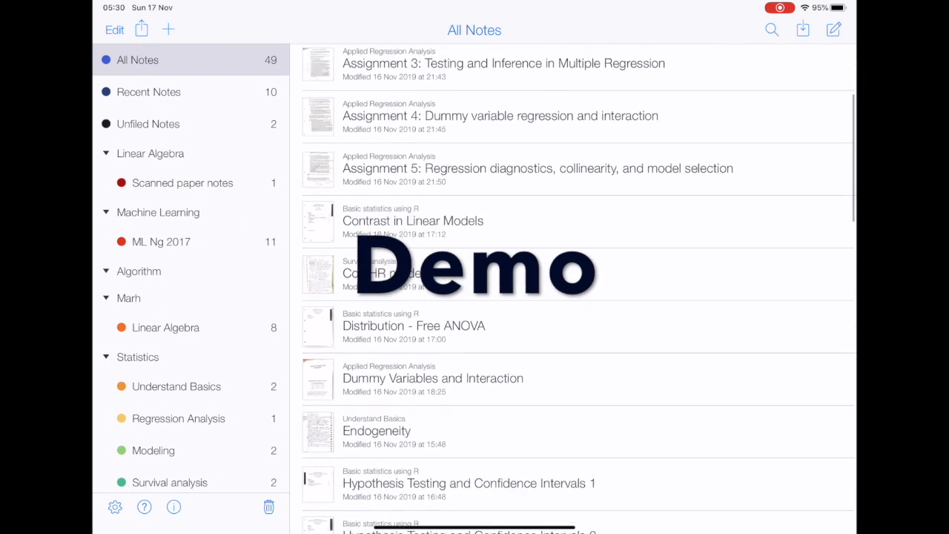
scroll("down", 3)
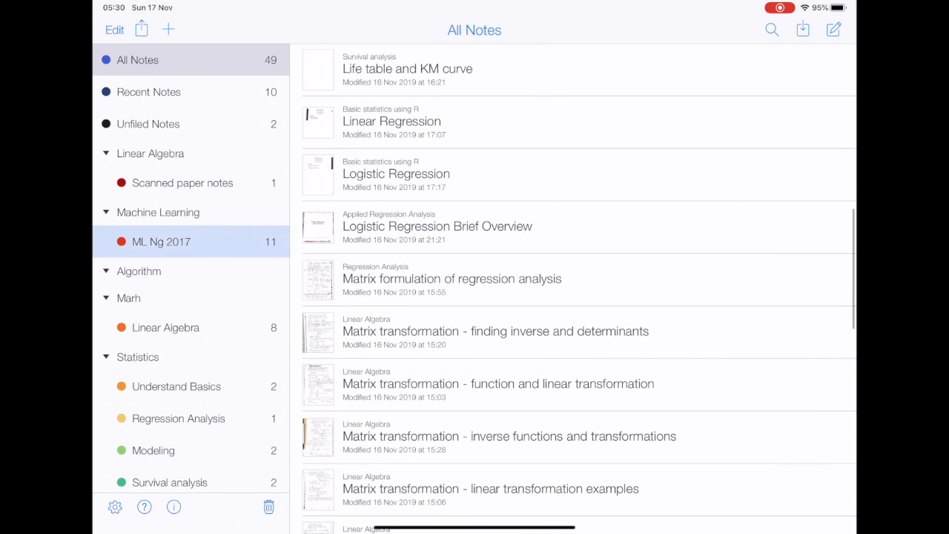
left_click(160, 240)
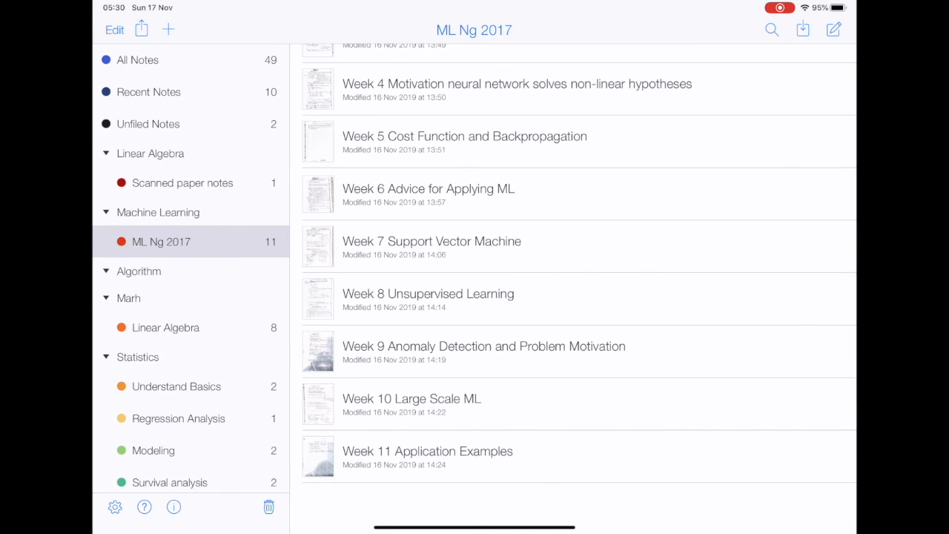